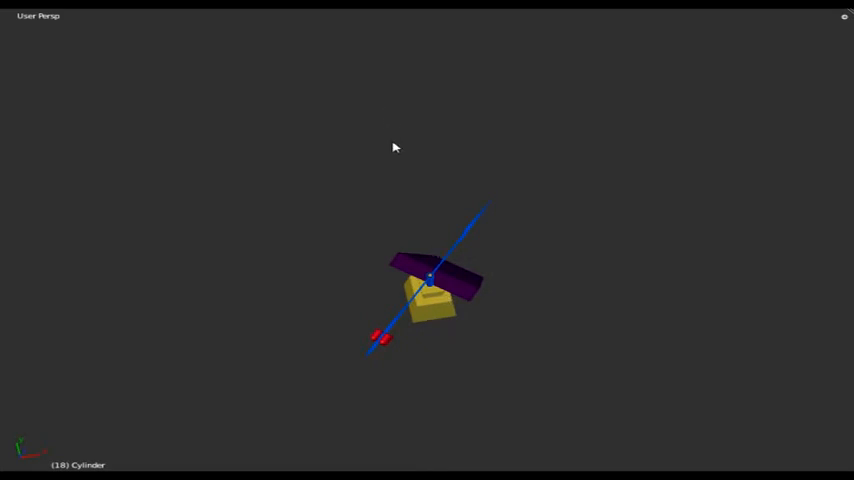
{"action": "mouse_move", "coordinate": [404, 420]}
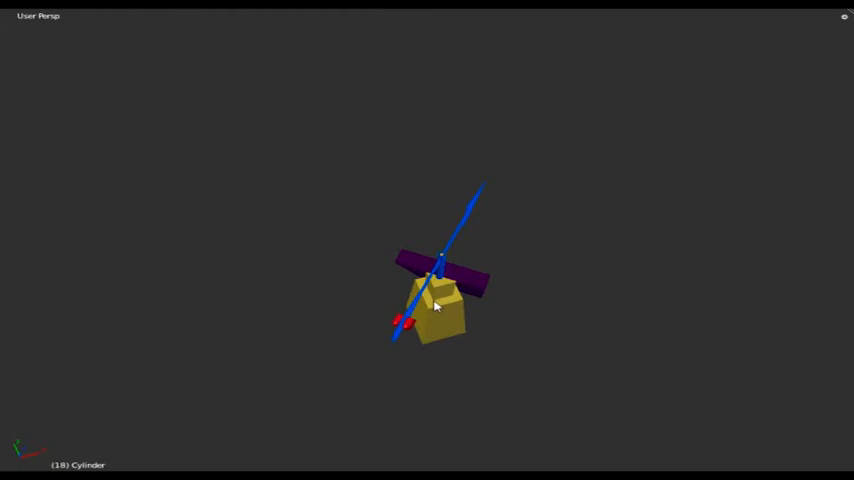
{"action": "mouse_move", "coordinate": [436, 318]}
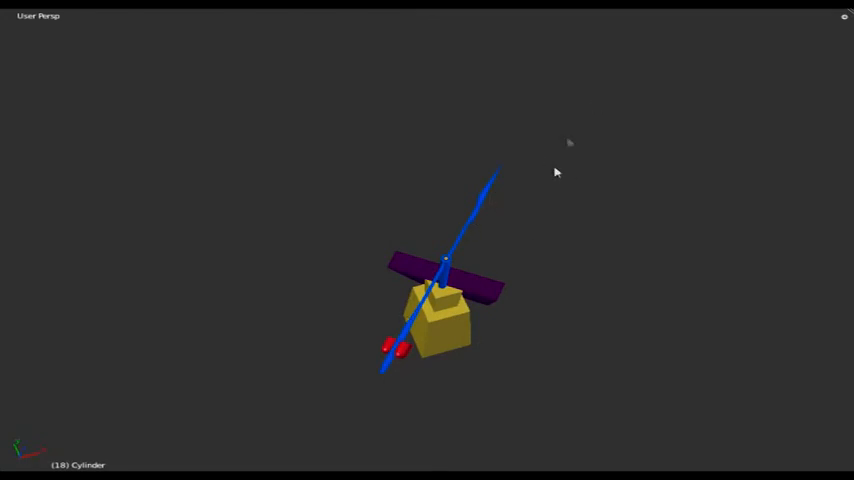
{"action": "mouse_move", "coordinate": [544, 120]}
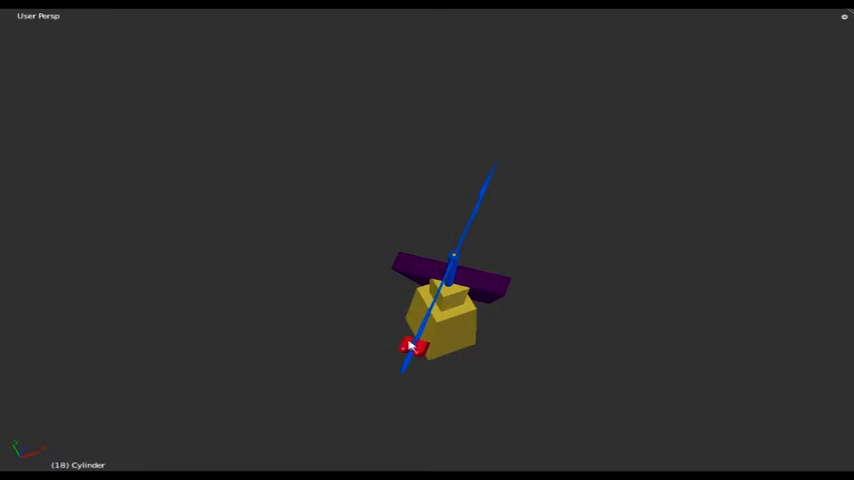
{"action": "mouse_move", "coordinate": [408, 356]}
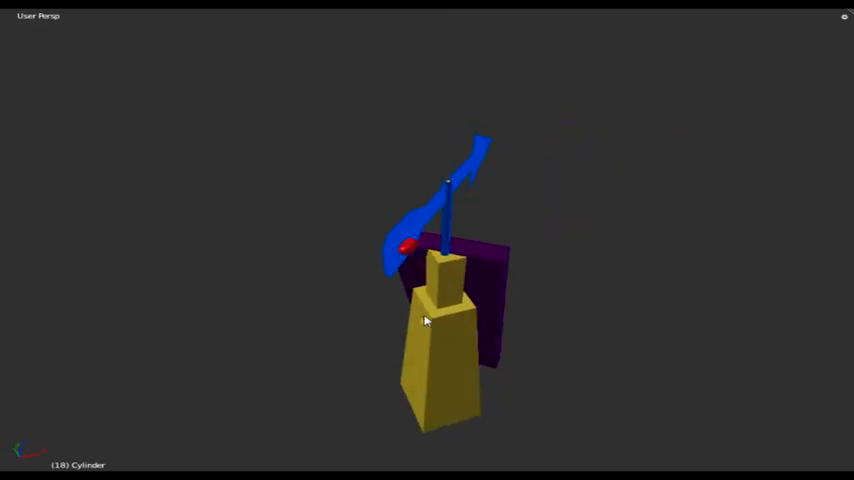
Step: Orbit to a level side view of the blue arrow vane above the yellow tower
{"action": "left_click_drag", "start_coordinate": [424, 320], "coordinate": [320, 316]}
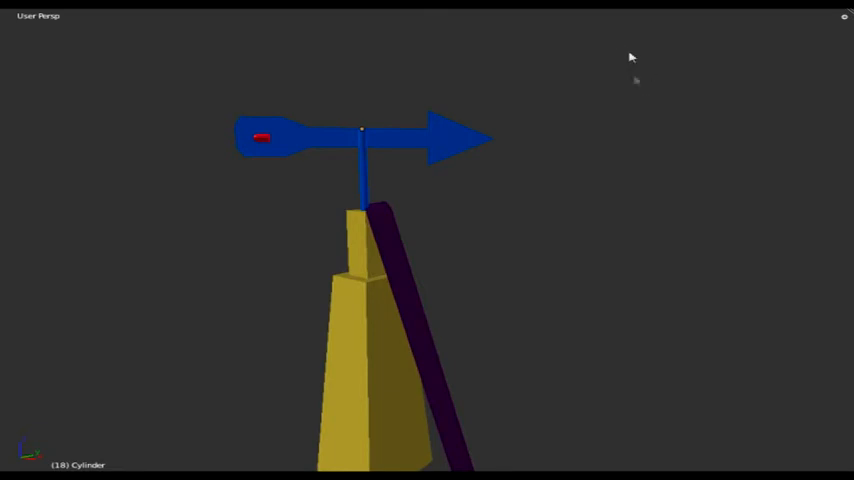
{"action": "mouse_move", "coordinate": [260, 140]}
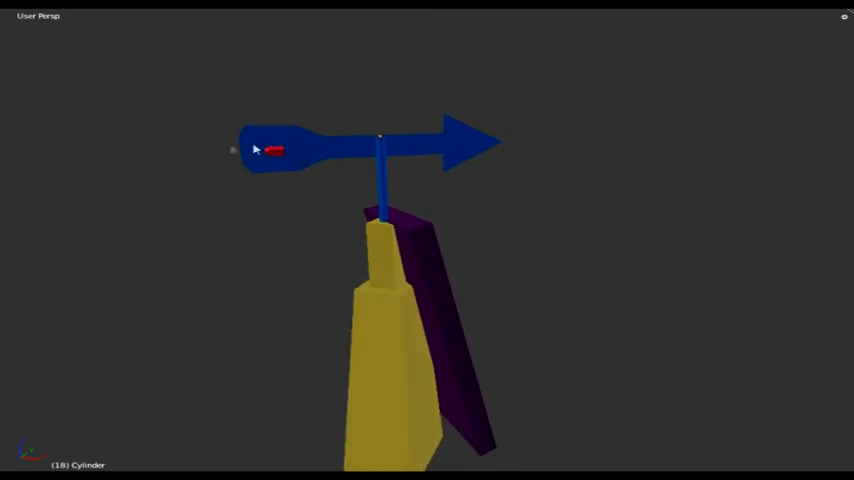
{"action": "mouse_move", "coordinate": [500, 168]}
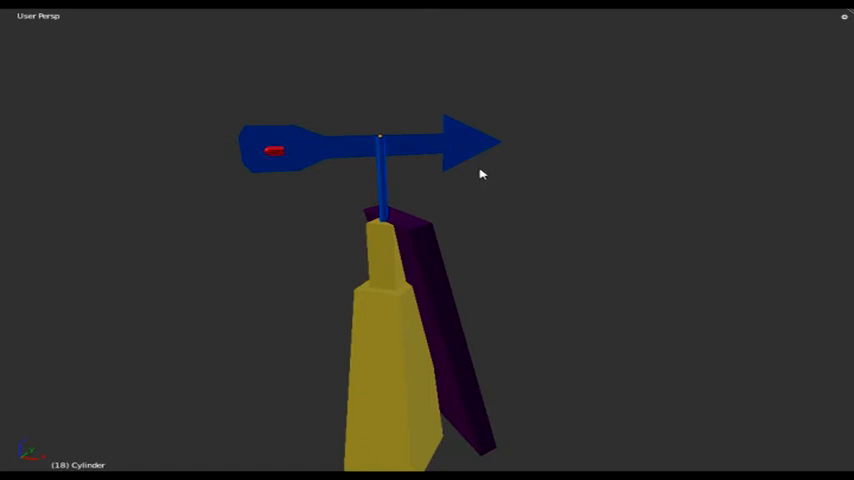
{"action": "left_click_drag", "start_coordinate": [480, 174], "coordinate": [454, 220]}
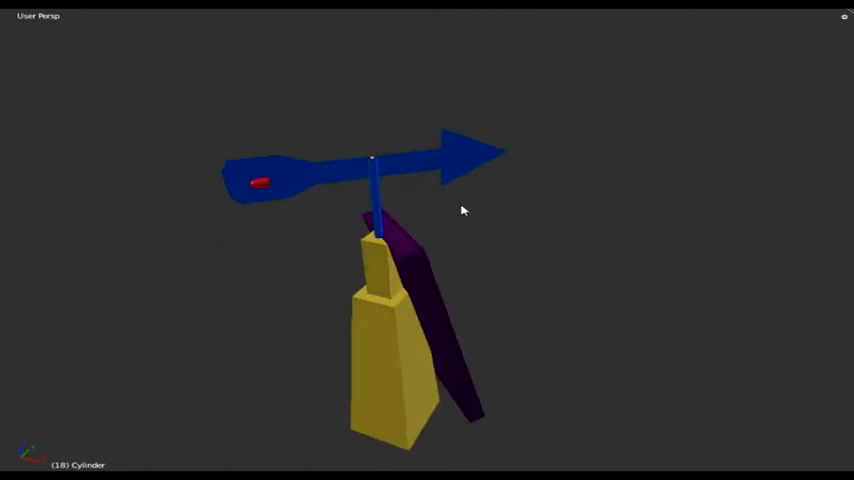
{"action": "mouse_move", "coordinate": [492, 212]}
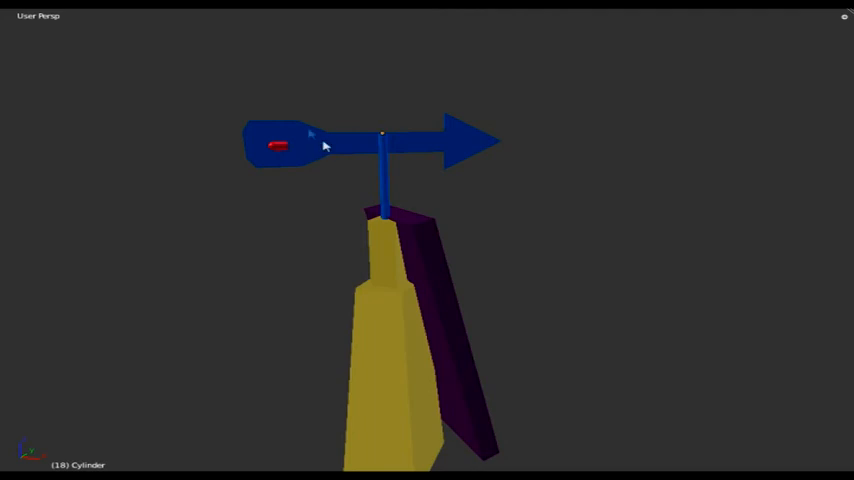
Step: Orbit to a higher angle showing the purple panel's front face beside the tower
{"action": "left_click_drag", "start_coordinate": [324, 146], "coordinate": [612, 218]}
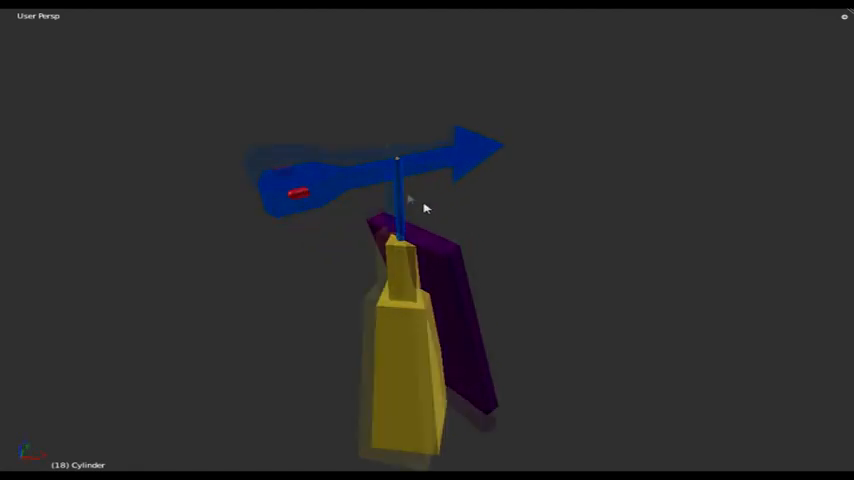
{"action": "left_click_drag", "start_coordinate": [424, 208], "coordinate": [474, 256]}
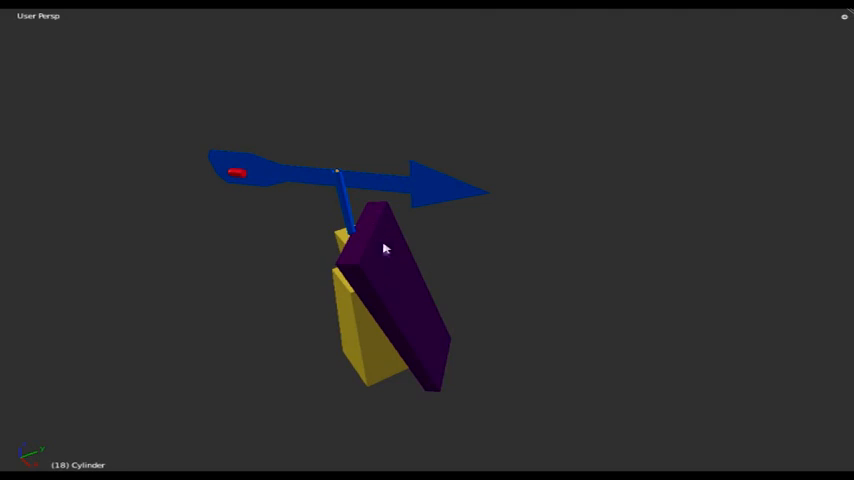
{"action": "mouse_move", "coordinate": [388, 222]}
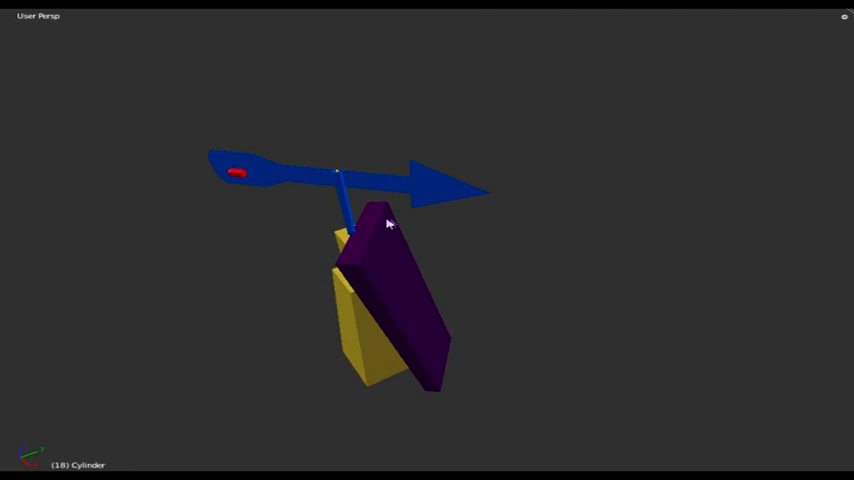